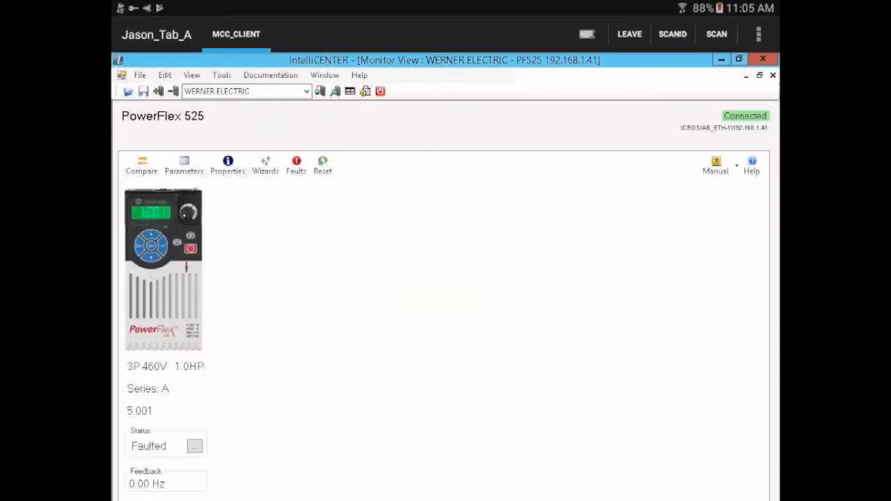
# - Check the PowerFlex 525 detailed status, then show its Safety Open and UnderVoltage fault list
pyautogui.click(193, 446)
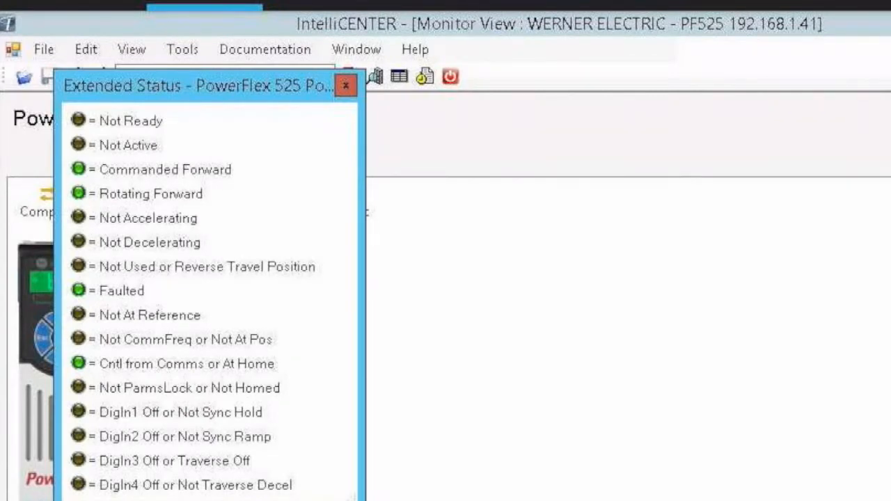
pyautogui.click(345, 85)
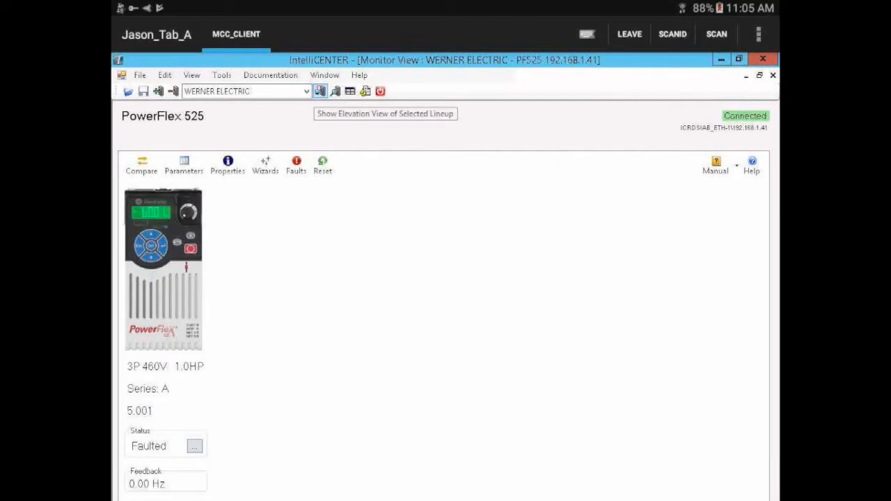
pyautogui.click(295, 165)
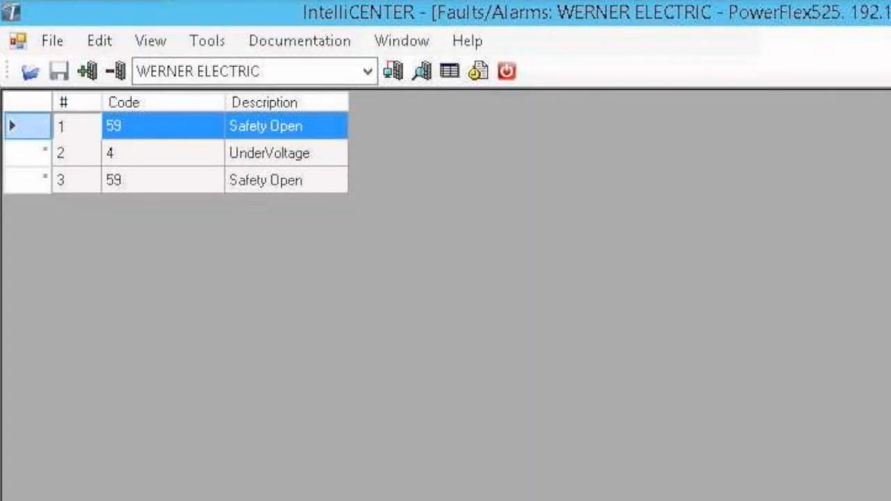
# - Clear the drive's active faults, confirming the Clear Faults? caution
pyautogui.click(728, 130)
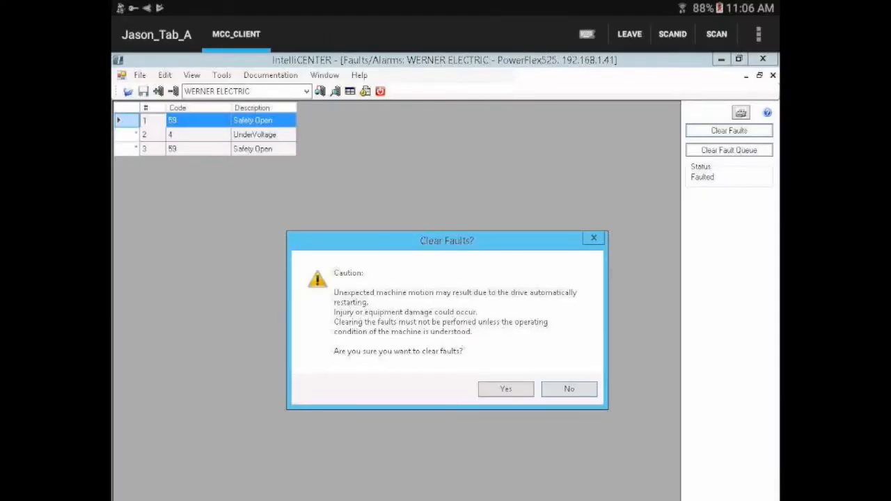
pyautogui.click(568, 388)
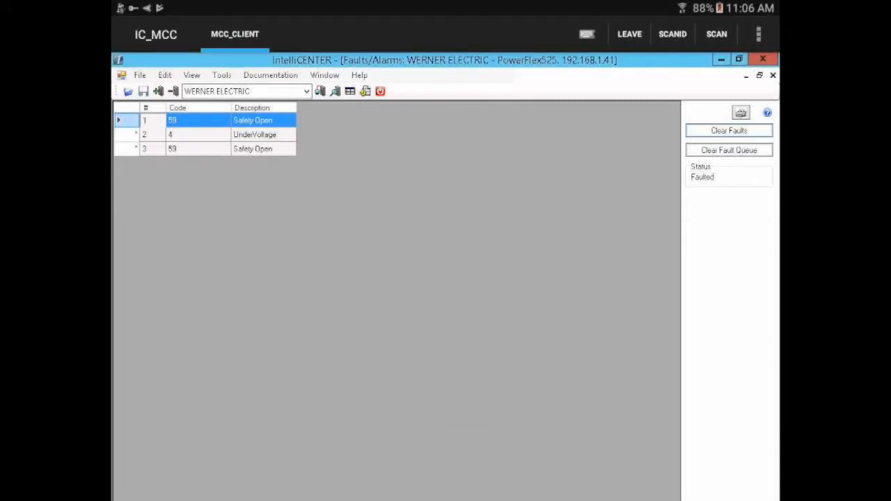
pyautogui.click(728, 130)
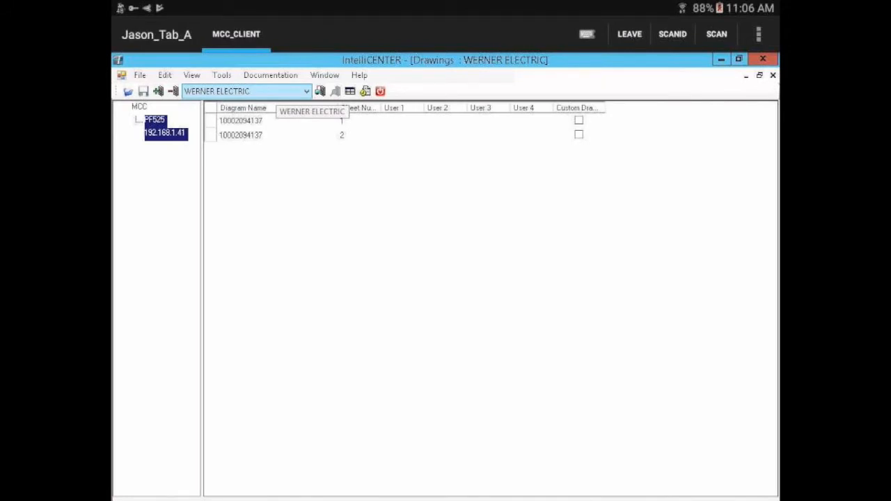
# - Open a PF525 wiring drawing sheet from the Drawings list
pyautogui.doubleClick(241, 121)
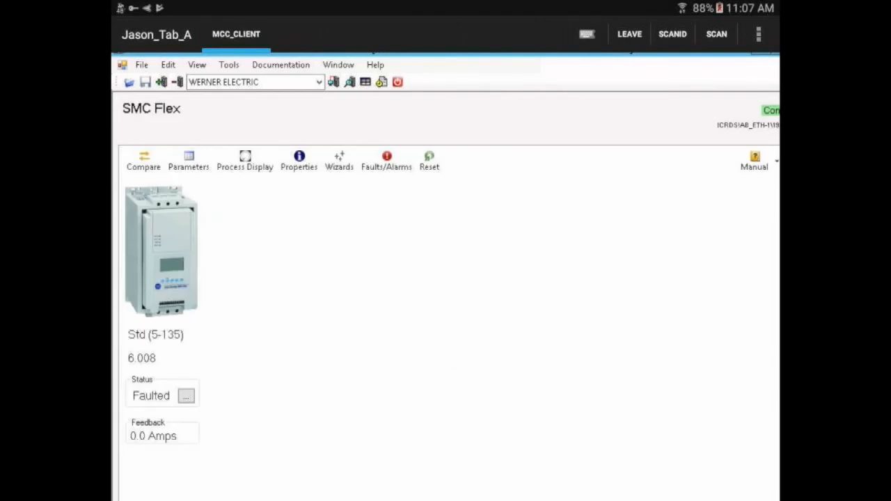
# - Review SMC Flex extended status, then clear its five No Load fault entries to None
pyautogui.click(185, 395)
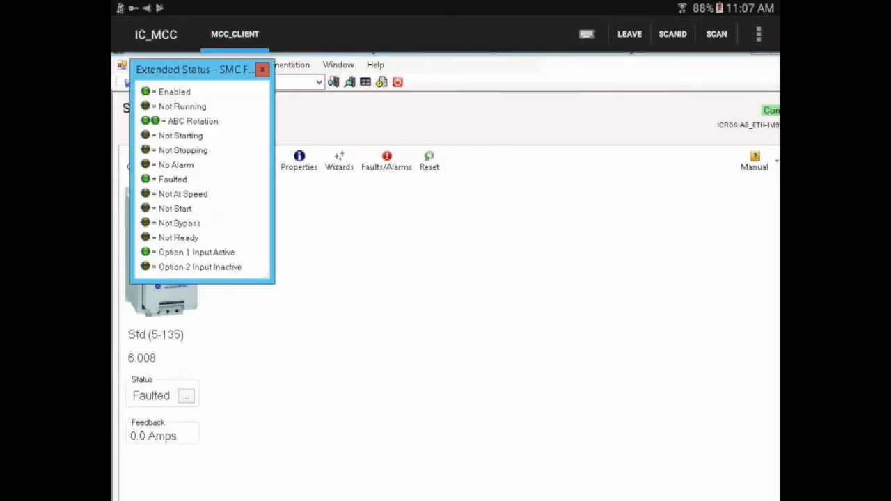
pyautogui.click(262, 70)
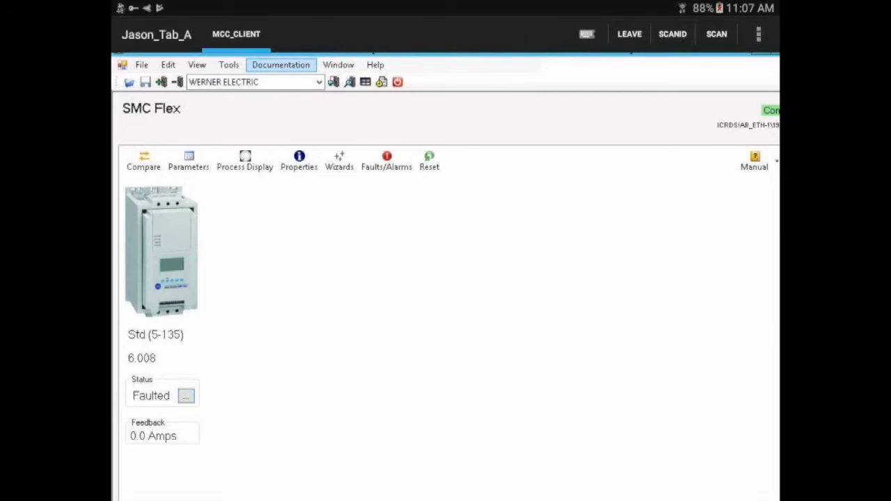
pyautogui.click(386, 160)
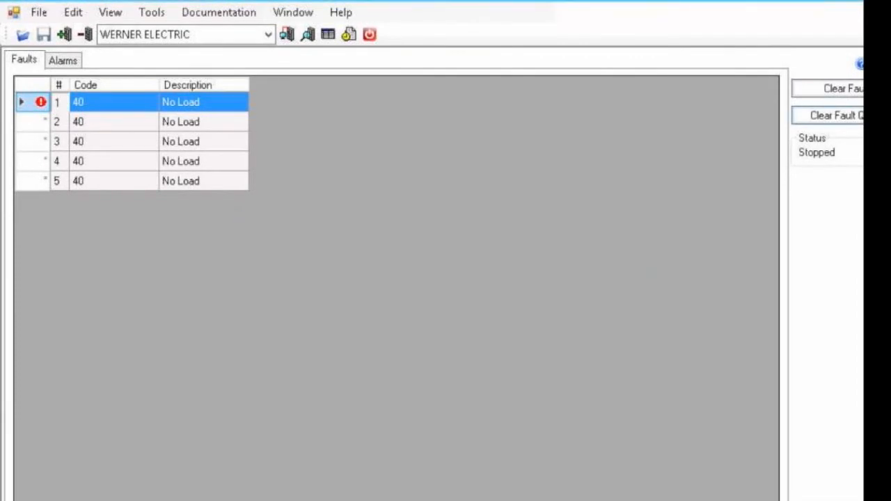
pyautogui.click(828, 115)
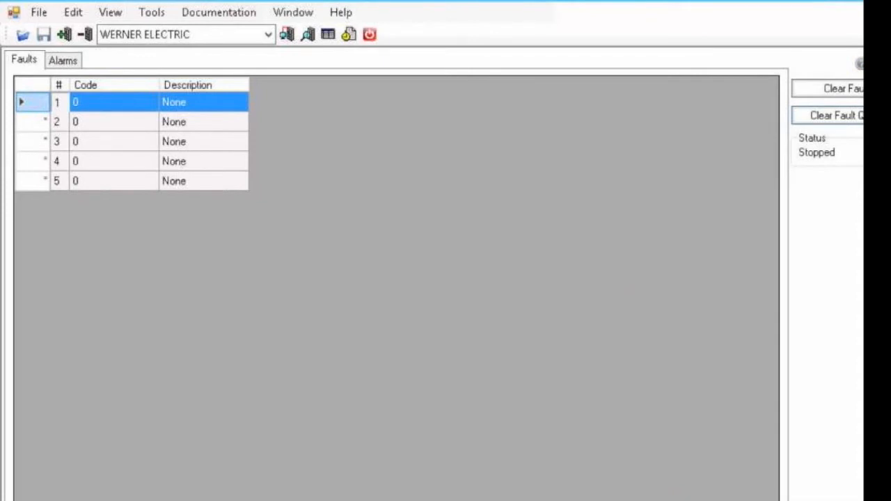